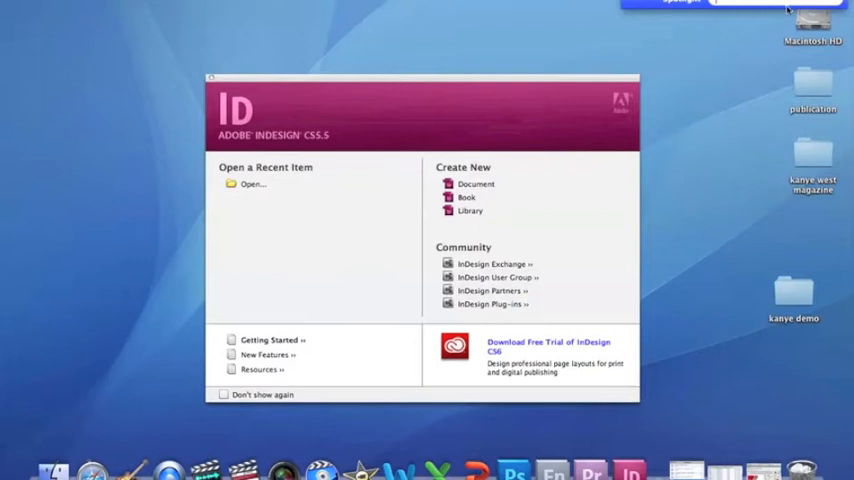
Launch InDesign CS5.5 by searching 'indesign' in Spotlight.
text(indesign)
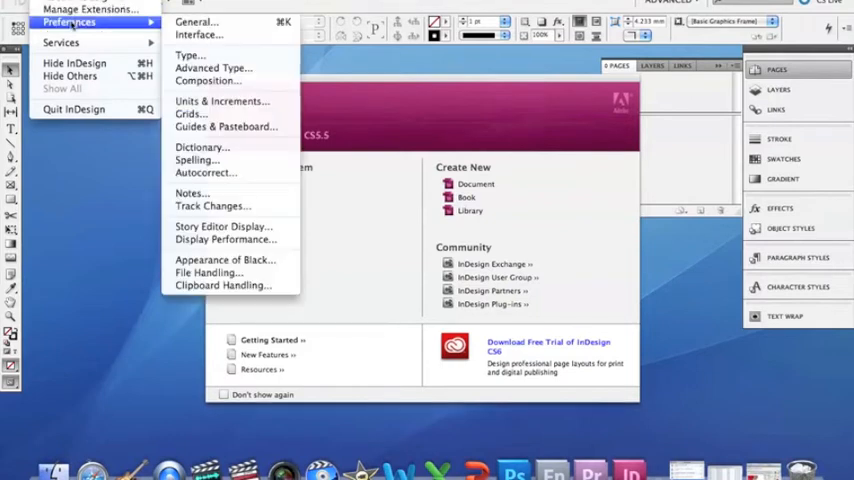
mouse_move(224, 196)
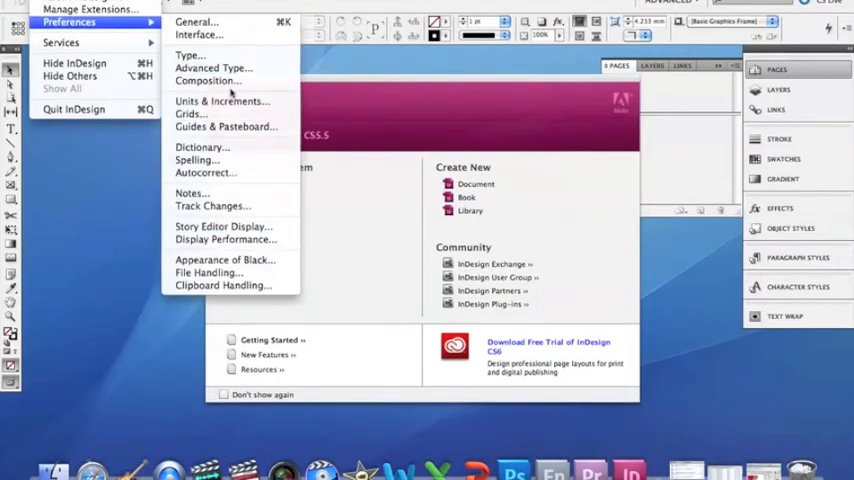
mouse_move(222, 100)
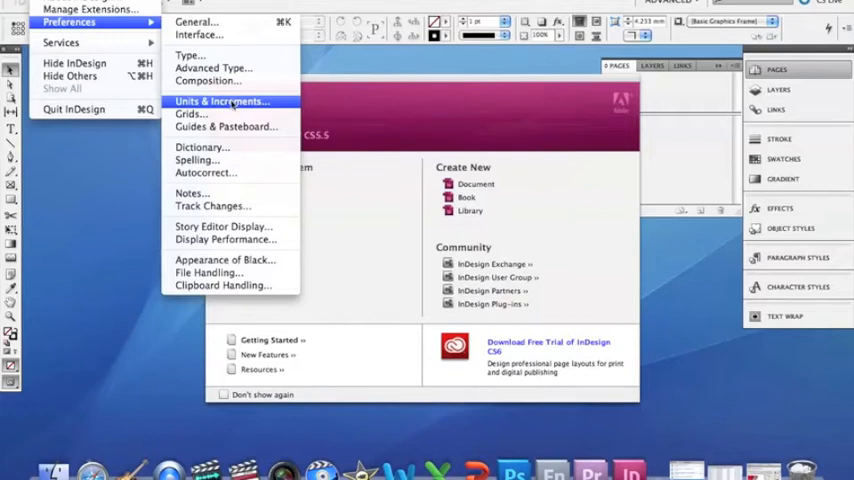
Bring up the Units & Increments preferences from the InDesign menu.
click(220, 100)
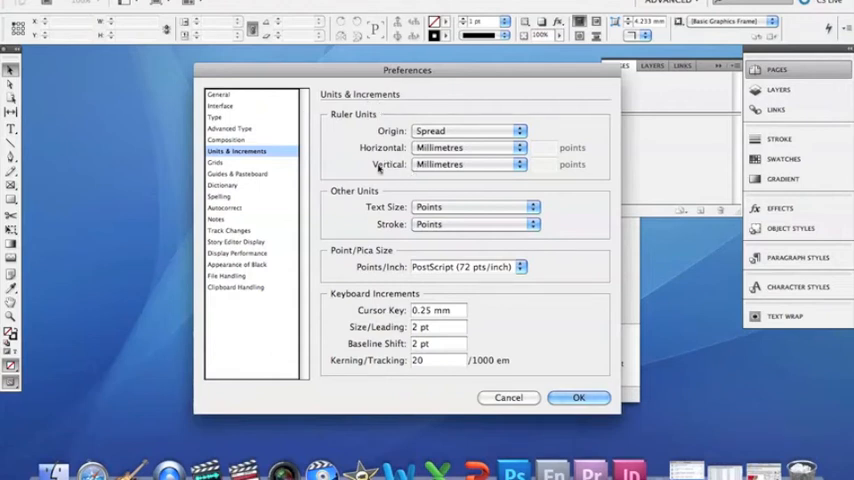
Set the horizontal ruler units to Inches and apply the preferences.
click(468, 148)
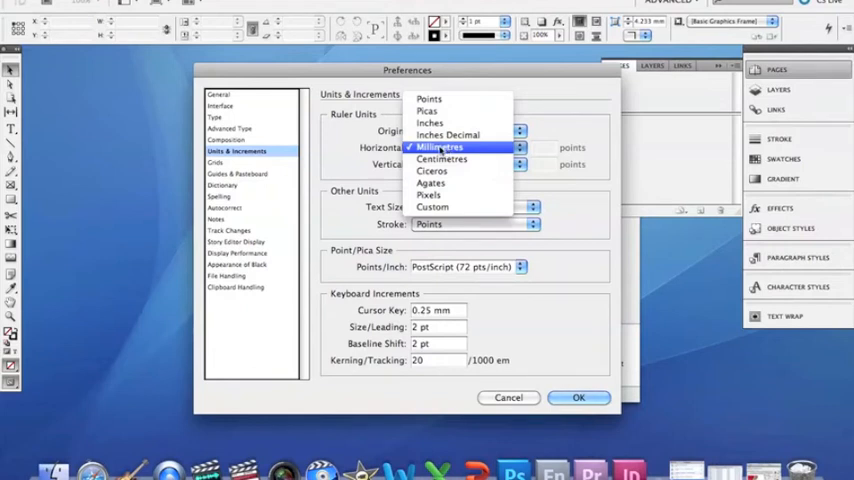
click(428, 122)
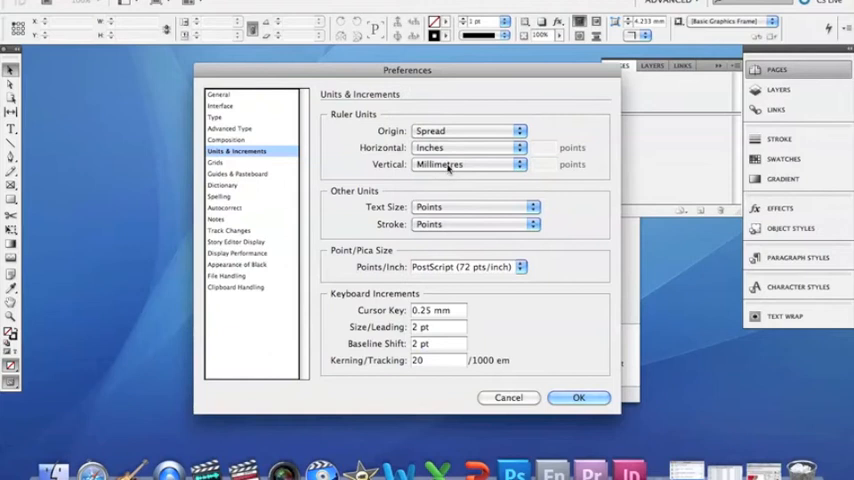
click(468, 164)
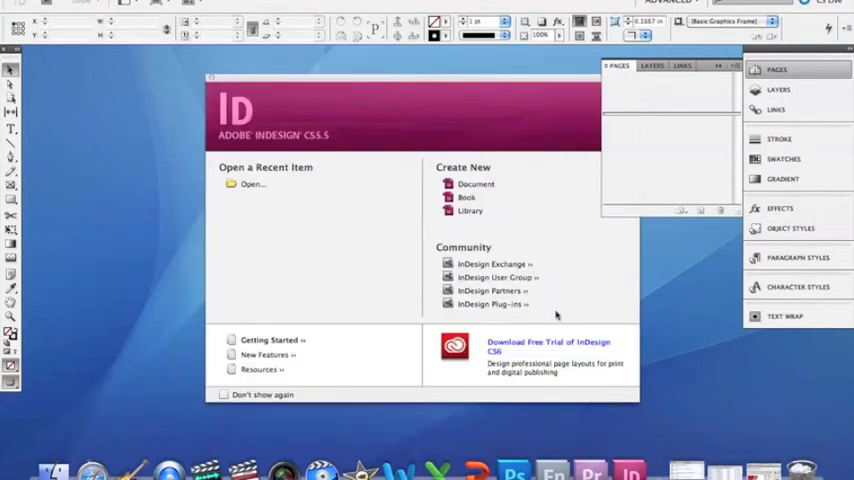
Create a new A4 portrait document with three columns from the welcome screen.
click(476, 184)
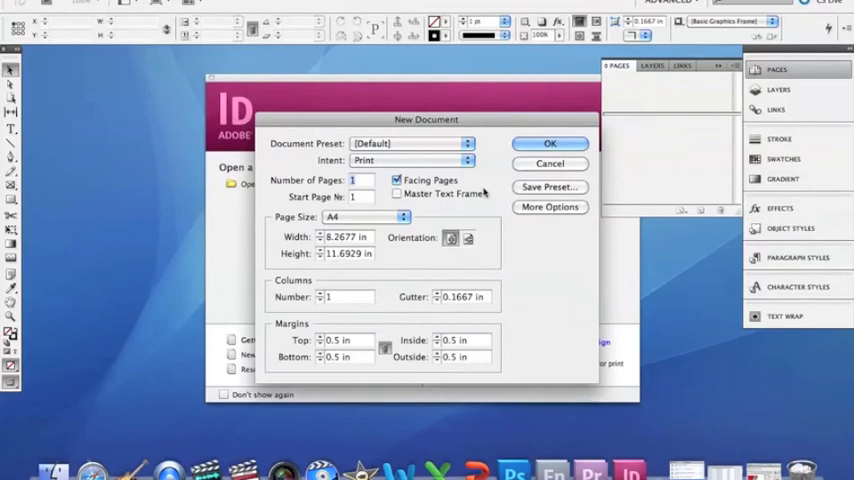
drag(426, 120, 362, 106)
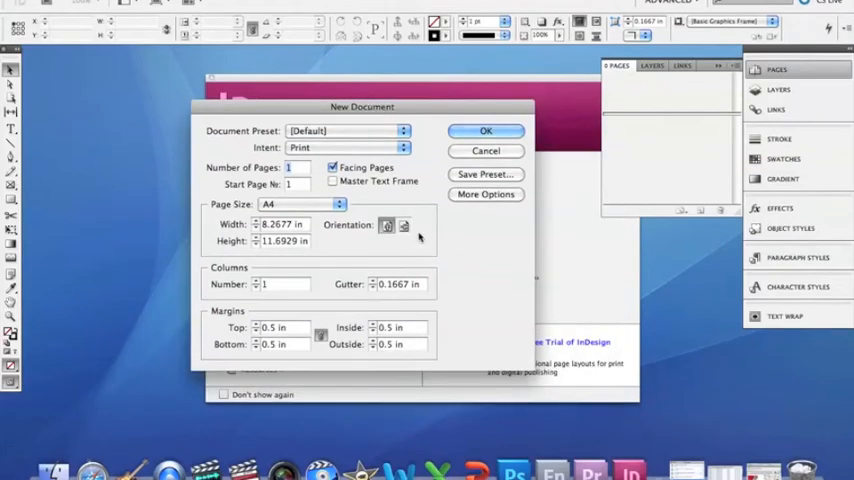
click(404, 224)
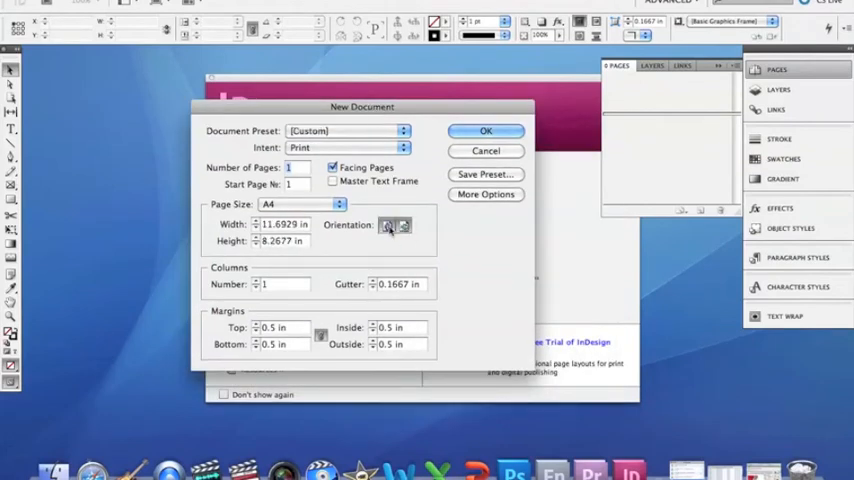
click(404, 224)
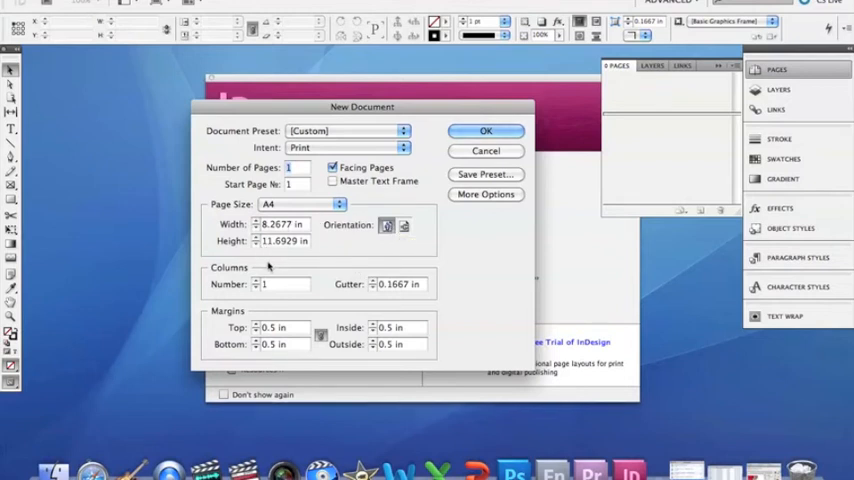
click(300, 204)
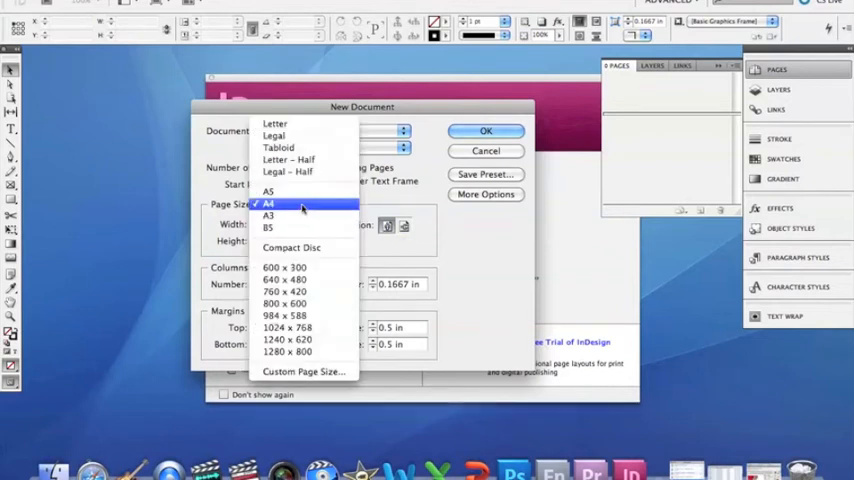
click(268, 204)
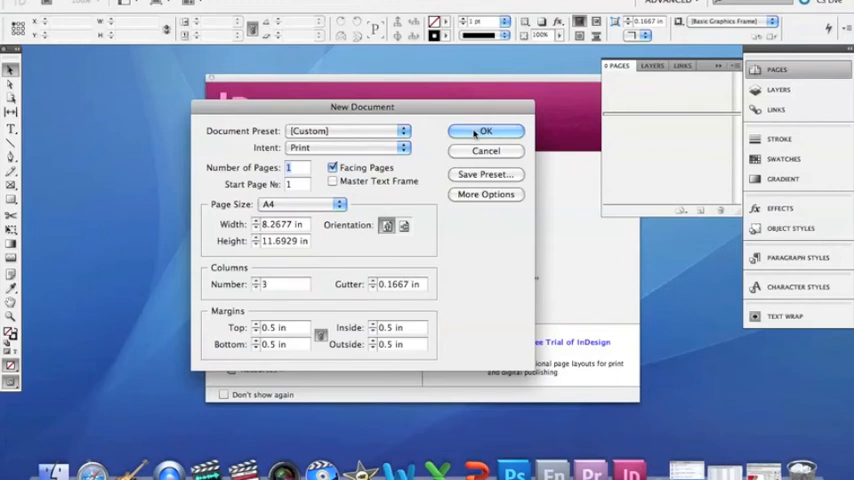
click(486, 132)
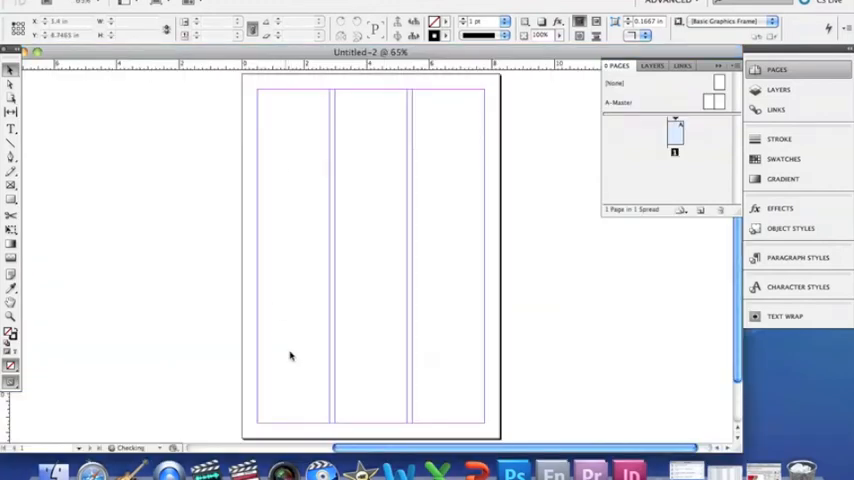
mouse_move(336, 226)
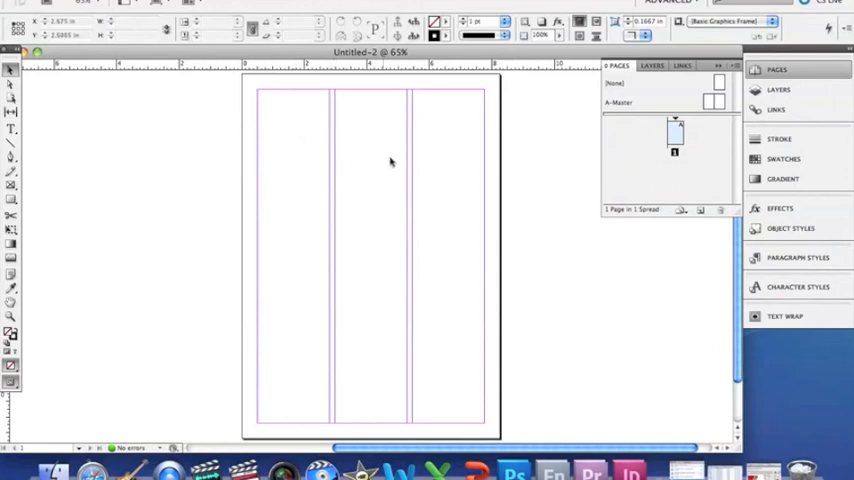
mouse_move(260, 176)
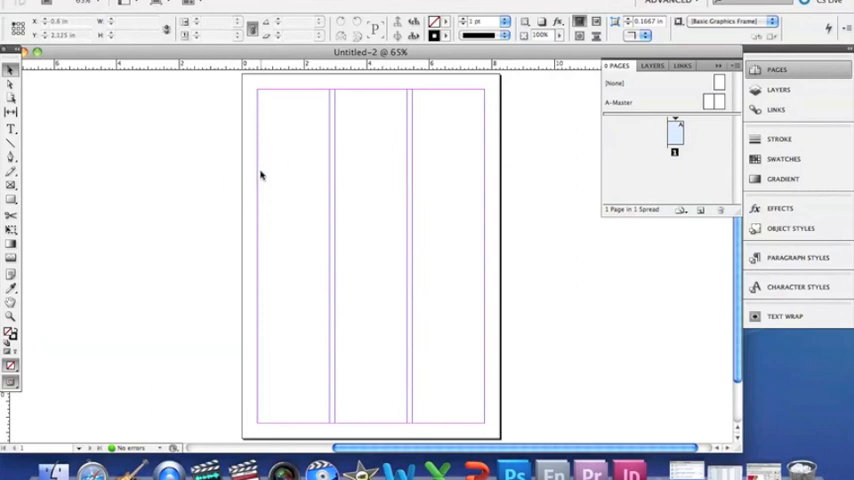